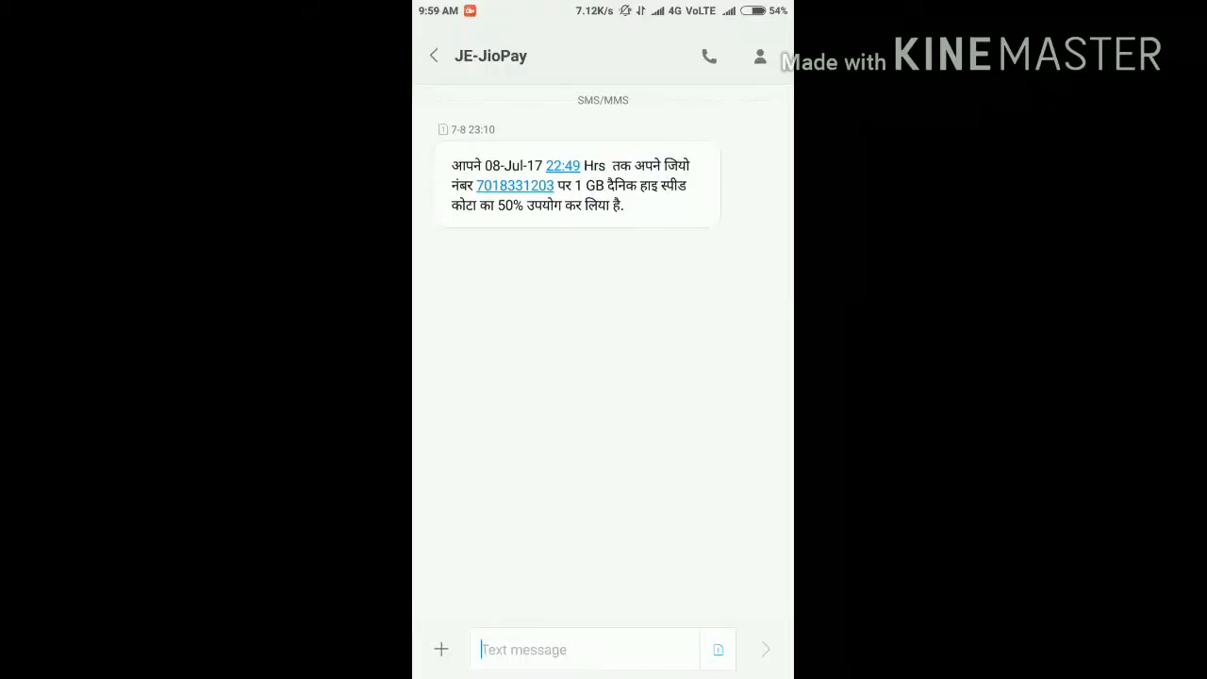
Reveal the JE-JioPay attachment panel with vCard, pictures and timed message options
click(440, 648)
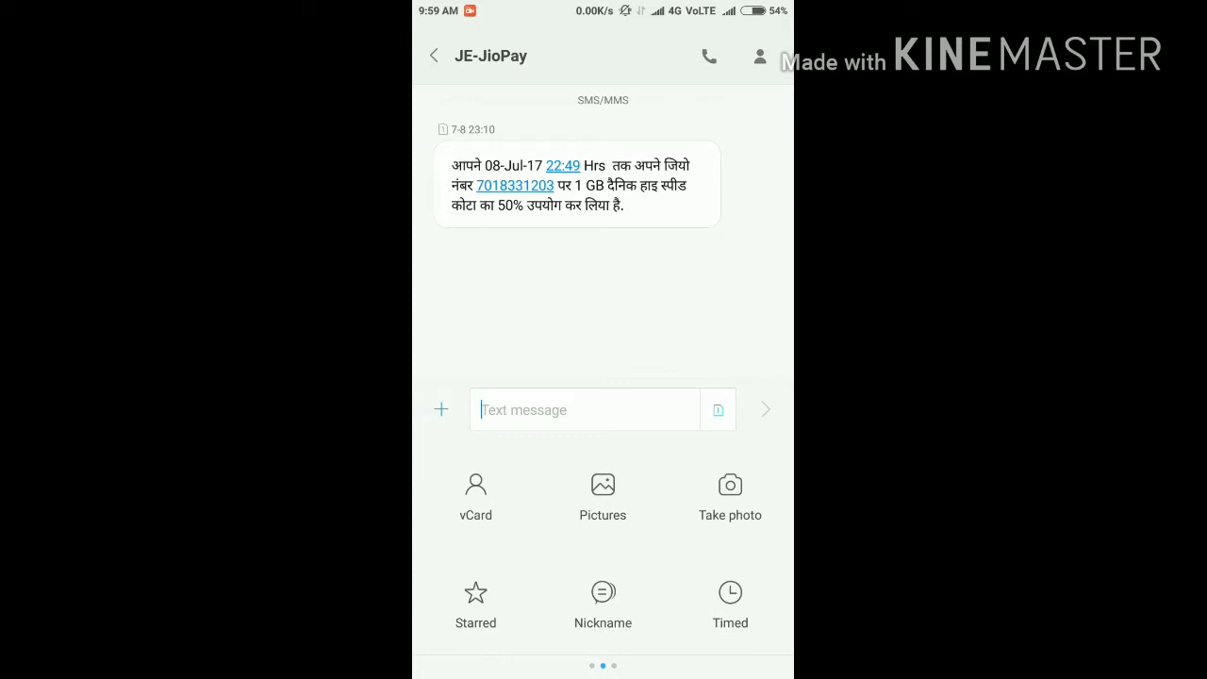
Page the attachment panel to Subject, Audio, Video and Slideshow
click(729, 603)
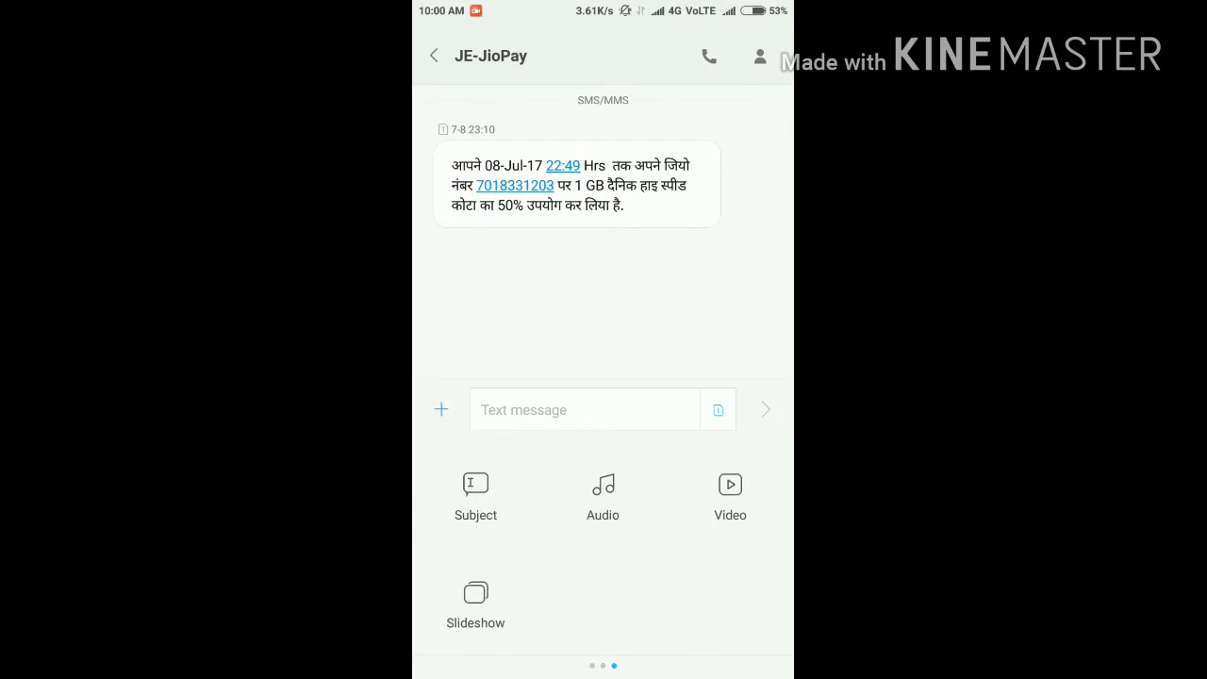
Open the Mi Message thread whose latest message is 'Hiii'
click(584, 409)
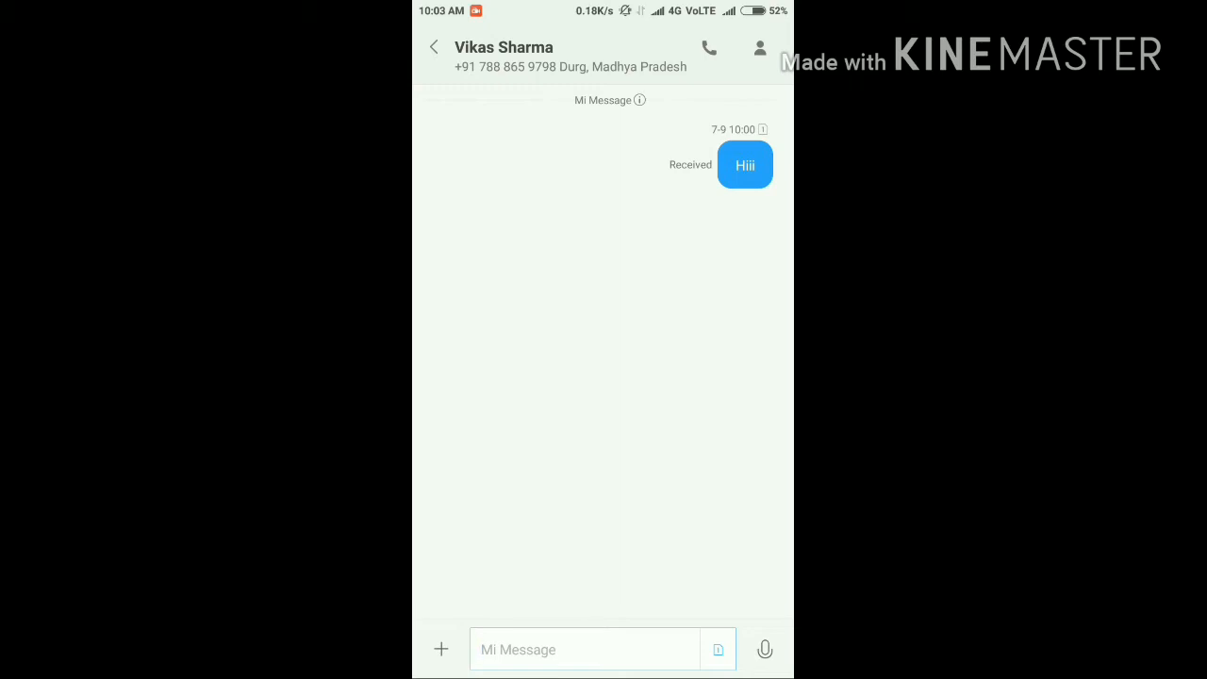
click(584, 649)
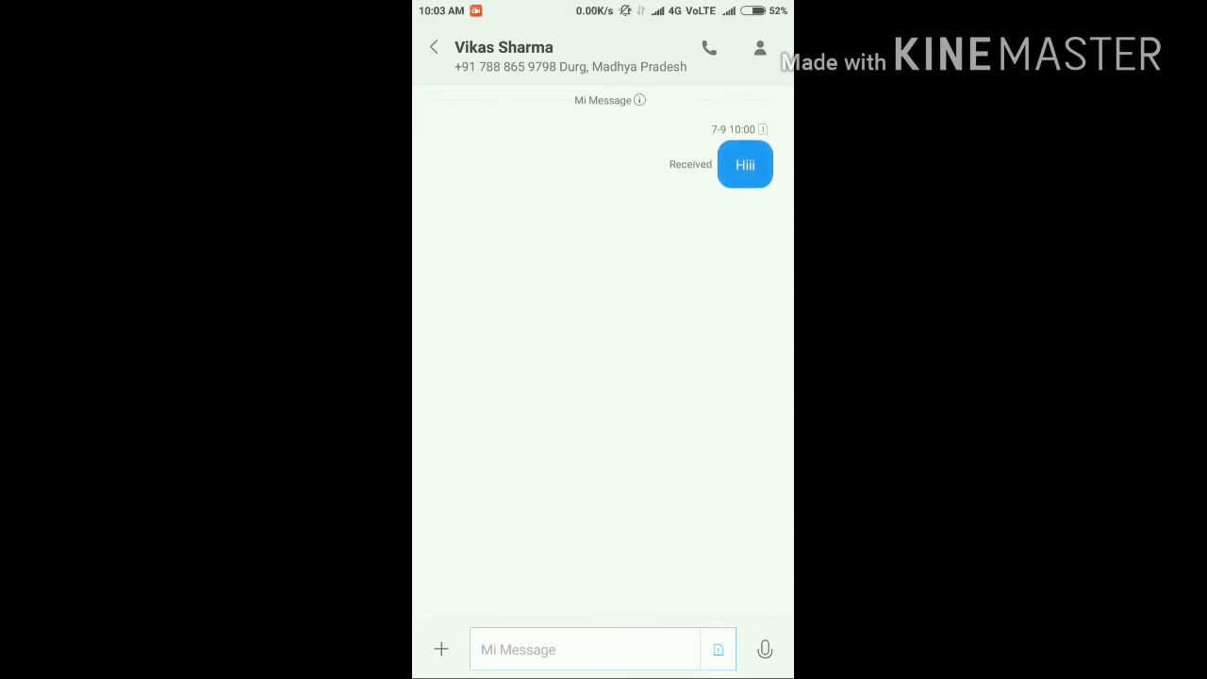
click(433, 46)
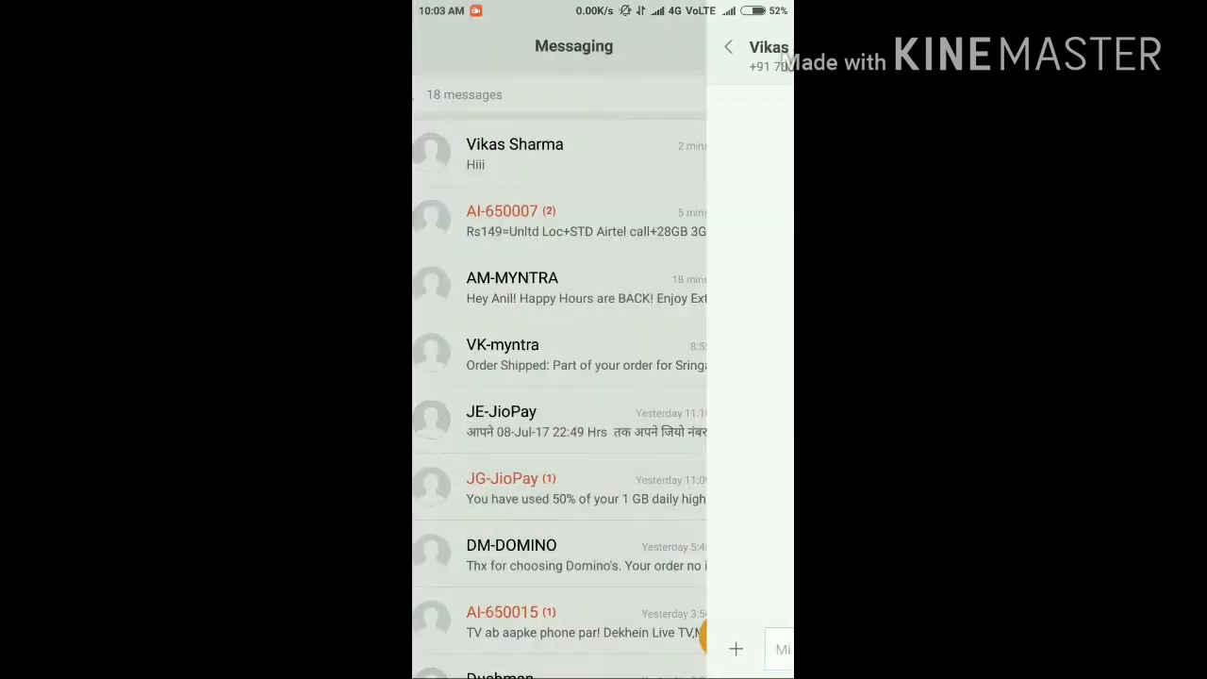
click(514, 154)
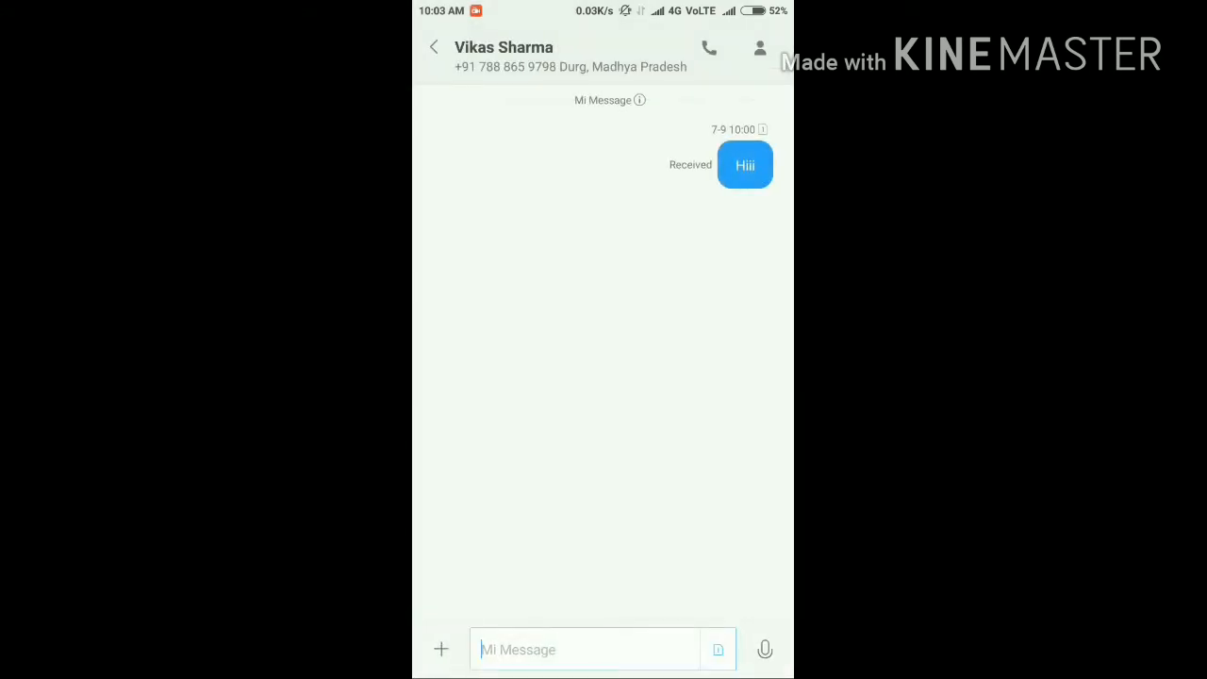
click(640, 100)
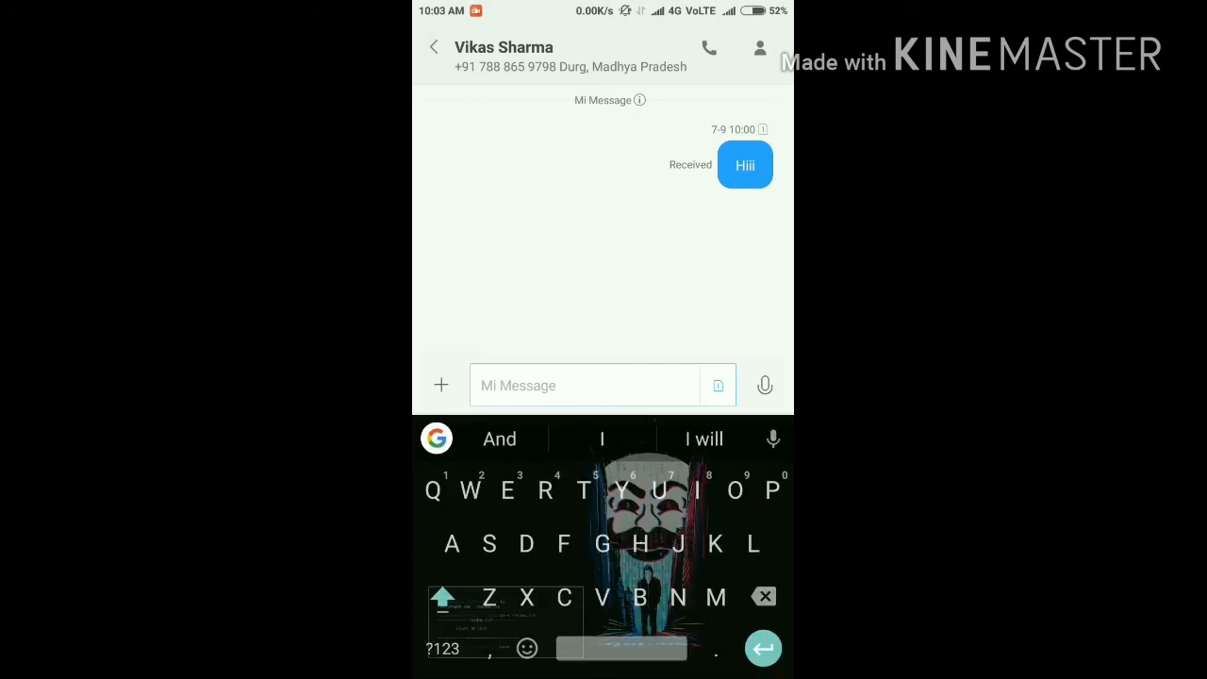
Open Settings > System apps > Messaging to view the SIM 1 and SIM 2 Mi Message toggles
click(583, 385)
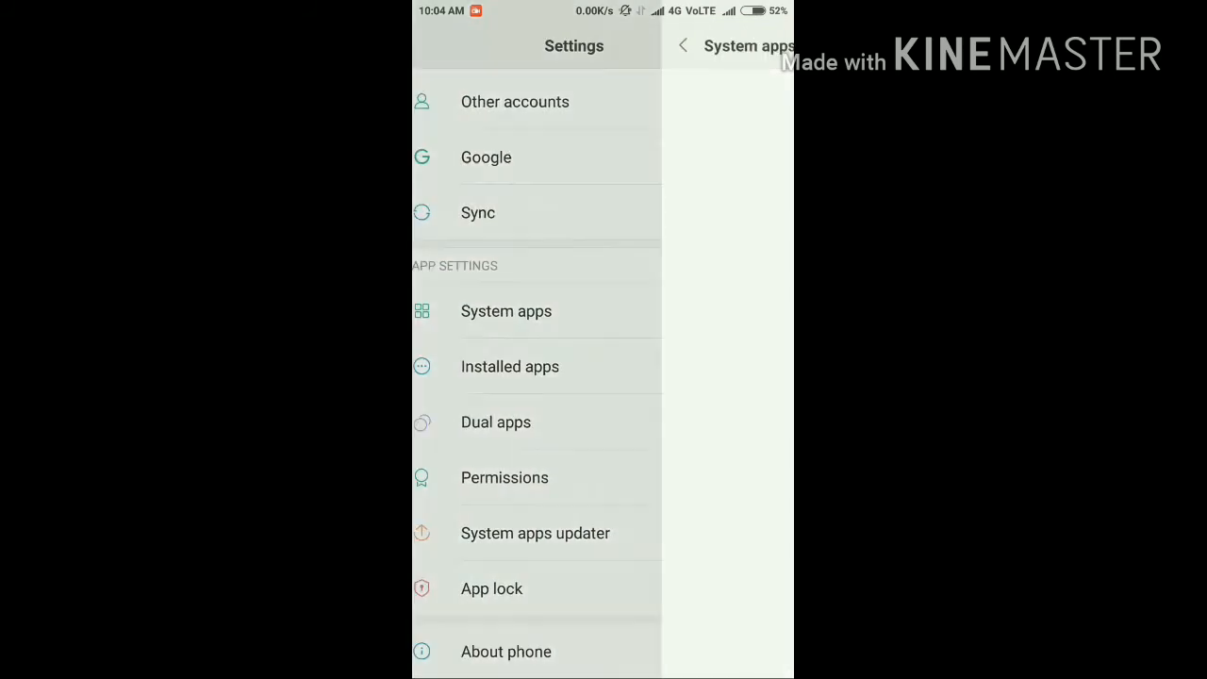
click(506, 311)
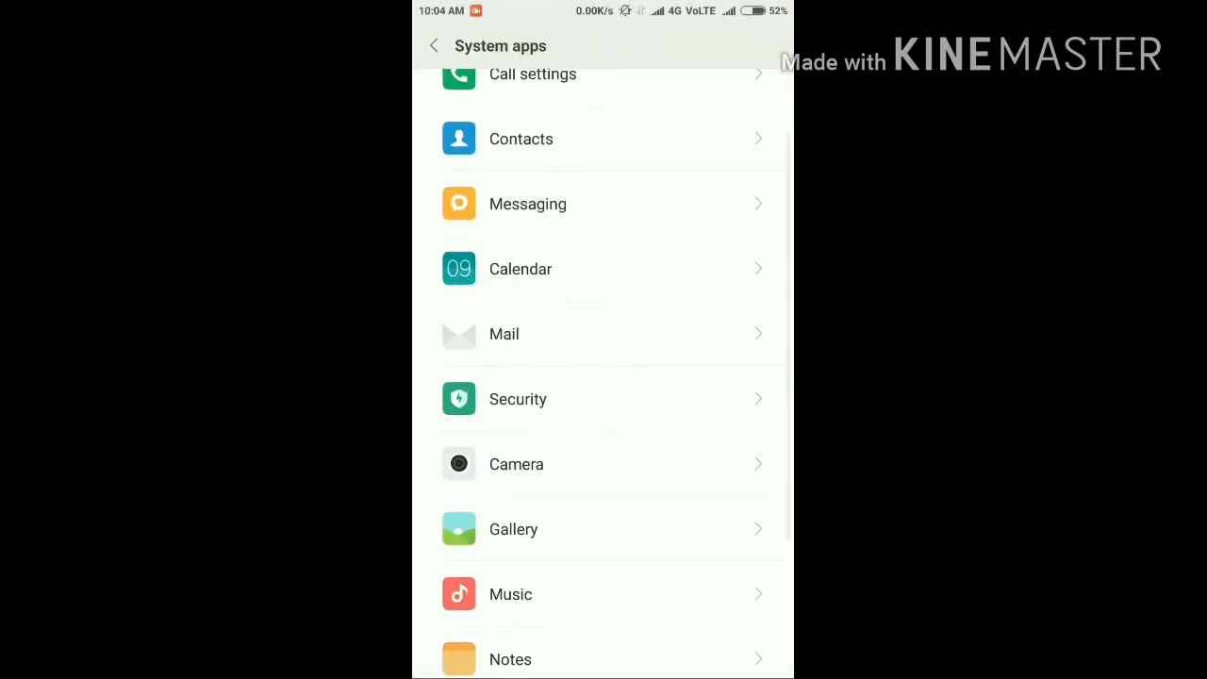
click(528, 204)
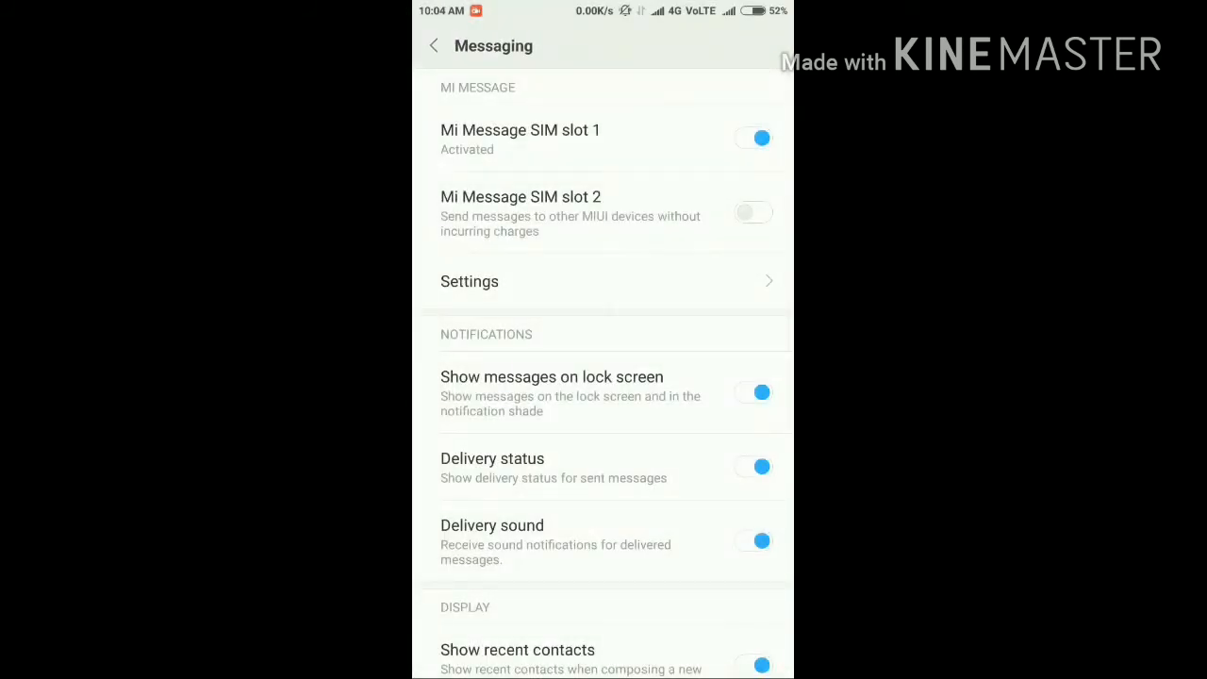